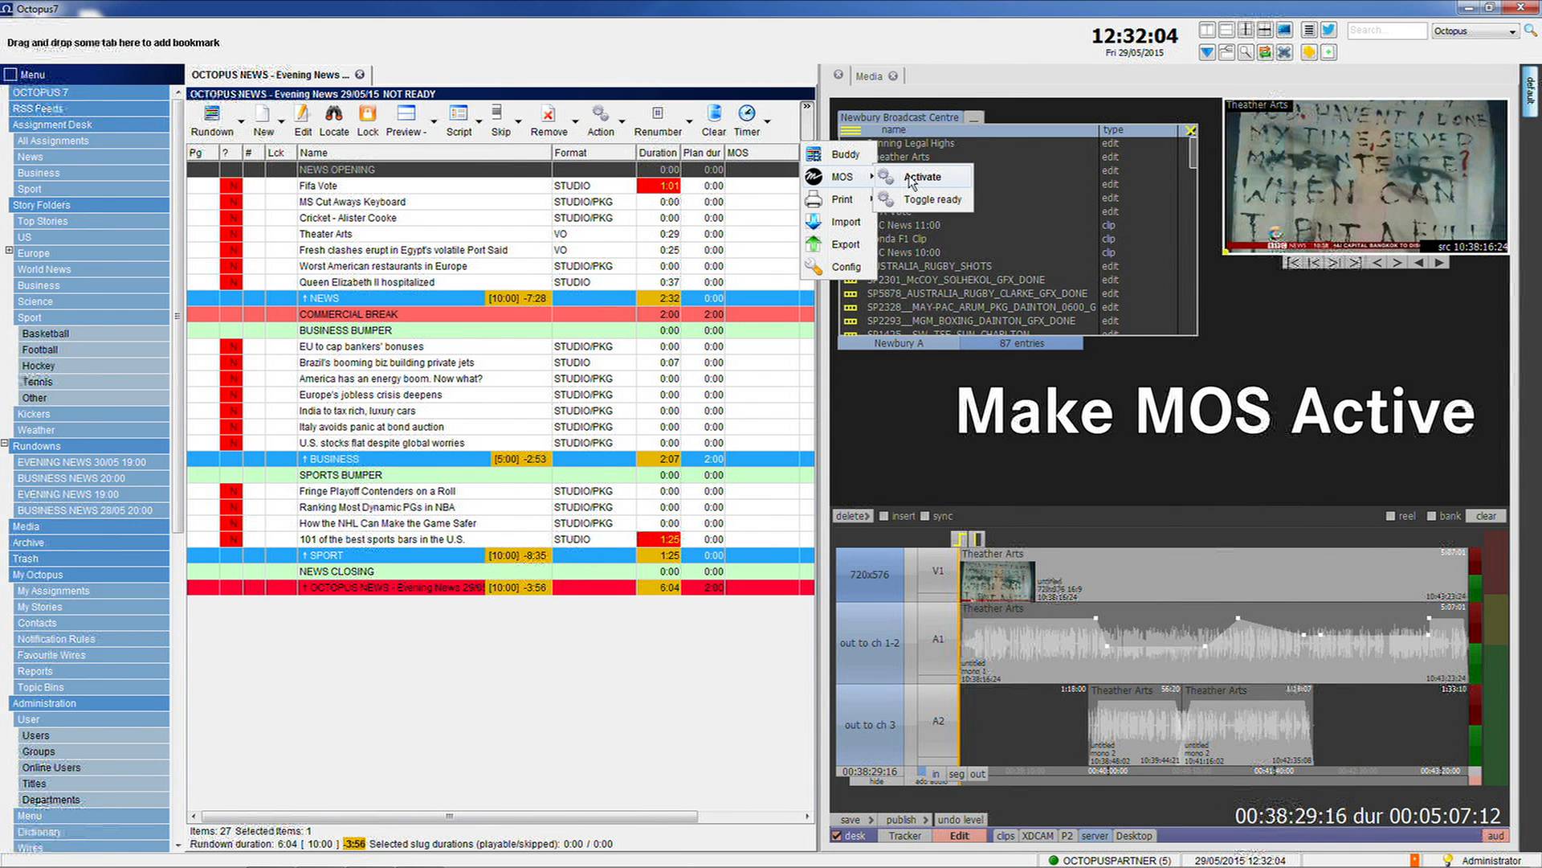
- Activate MOS for the Evening News rundown on the QUANTEL.DEMOCENTRE.SD.MOS device
{"action": "left_click", "coordinate": [922, 176]}
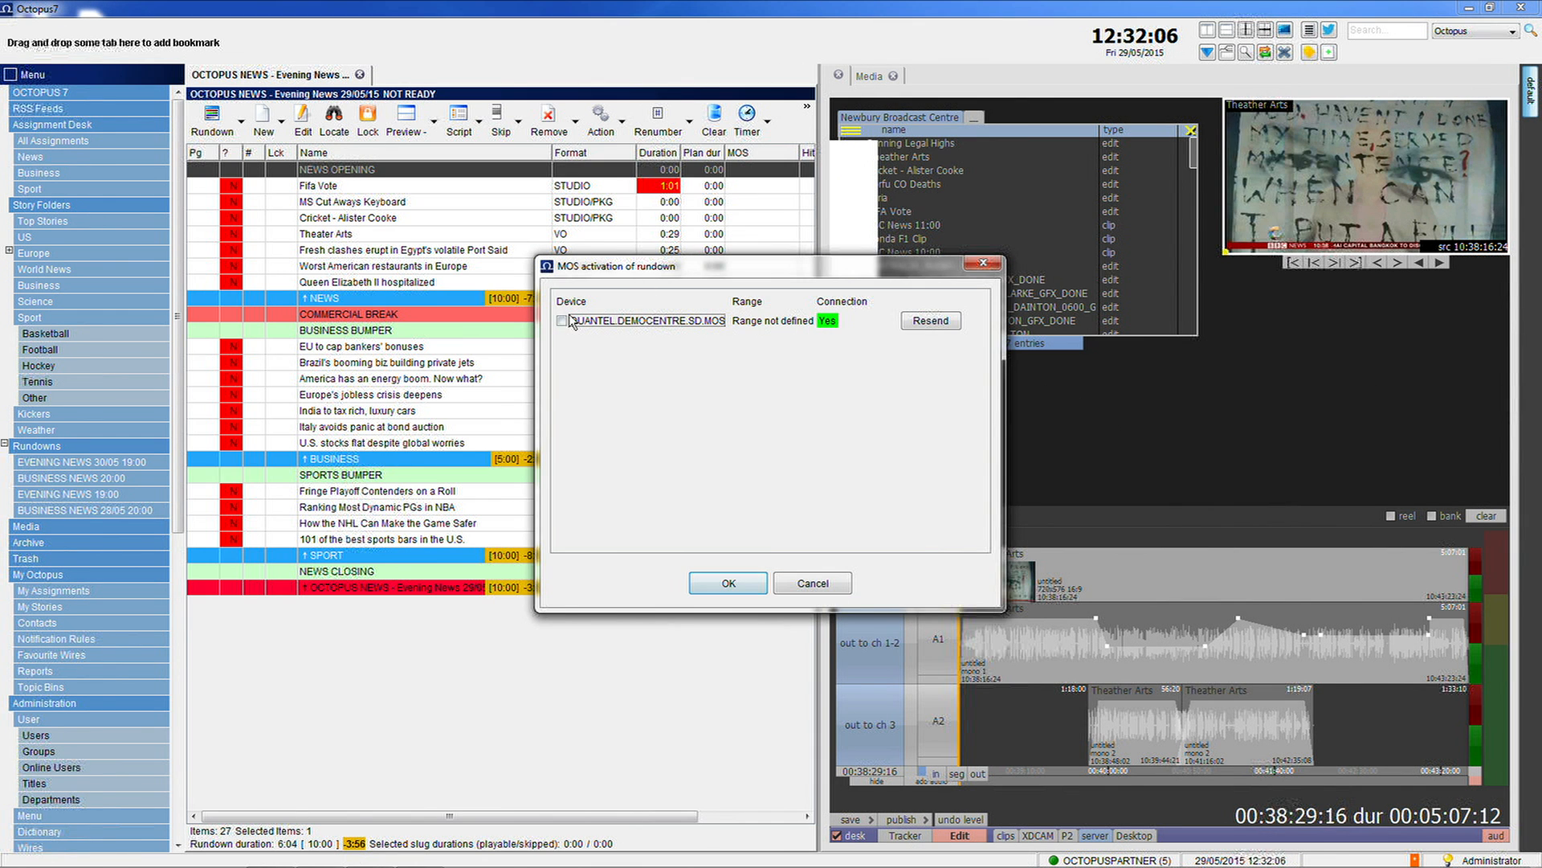
{"action": "left_click", "coordinate": [562, 320]}
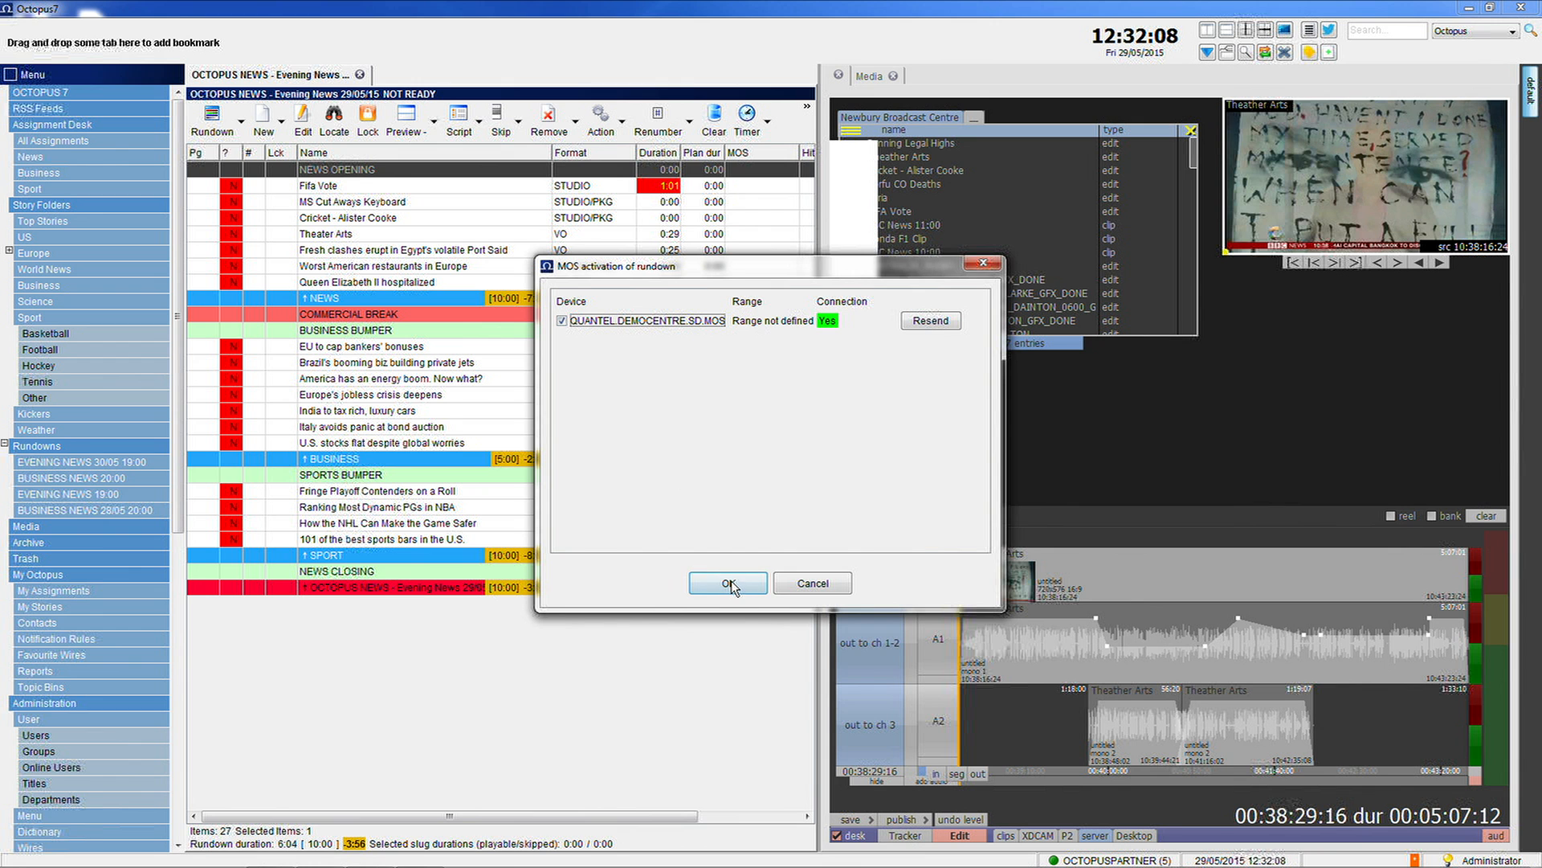
{"action": "left_click", "coordinate": [727, 582]}
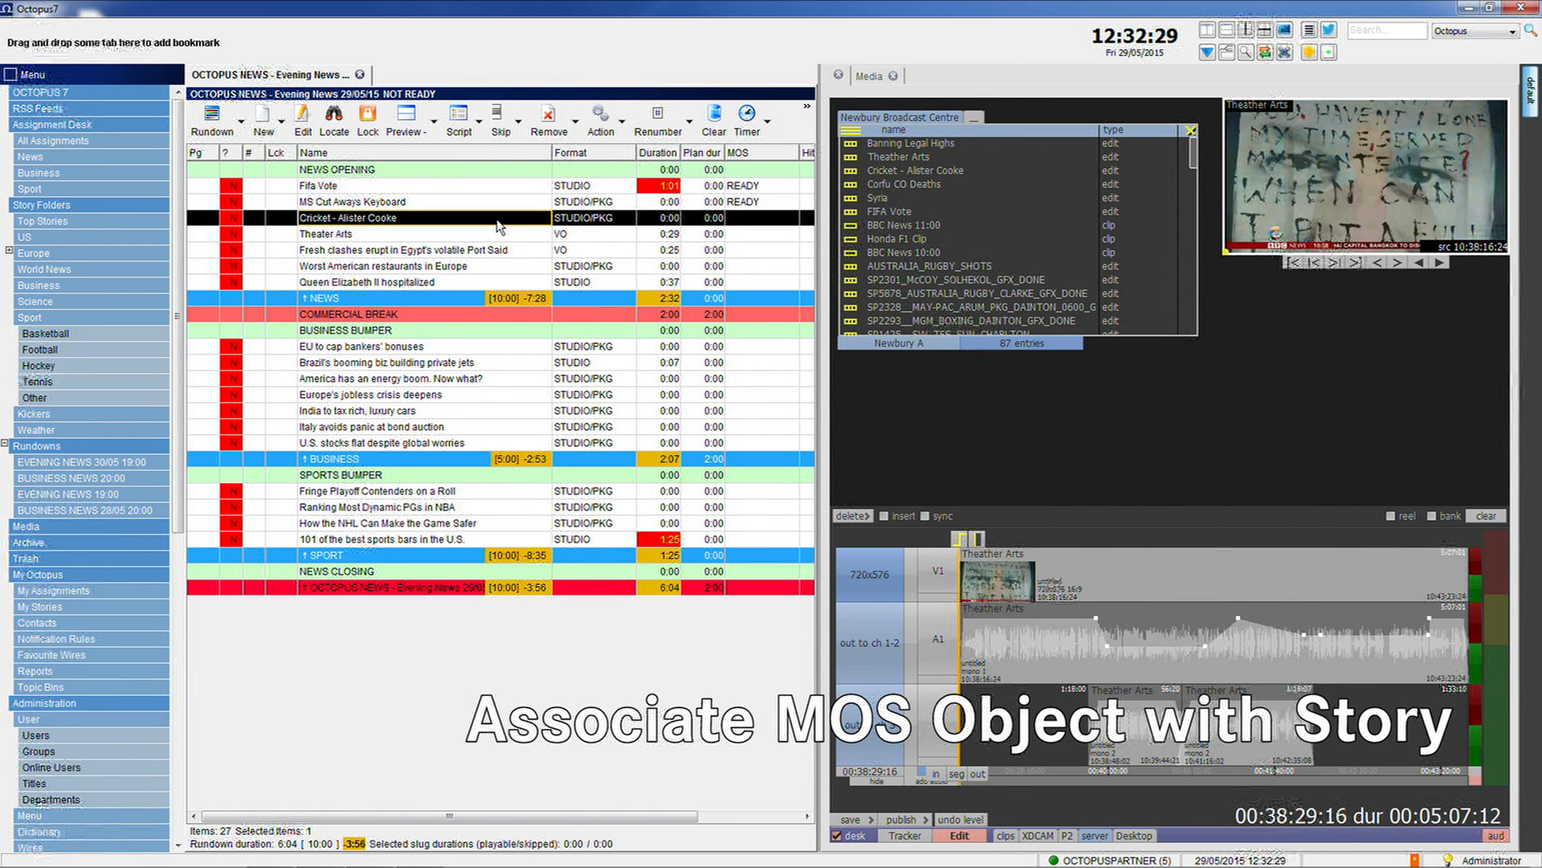
- Open the Cricket - Alister Cooke story and full-text search the media for 'cooke'
{"action": "double_click", "coordinate": [393, 218]}
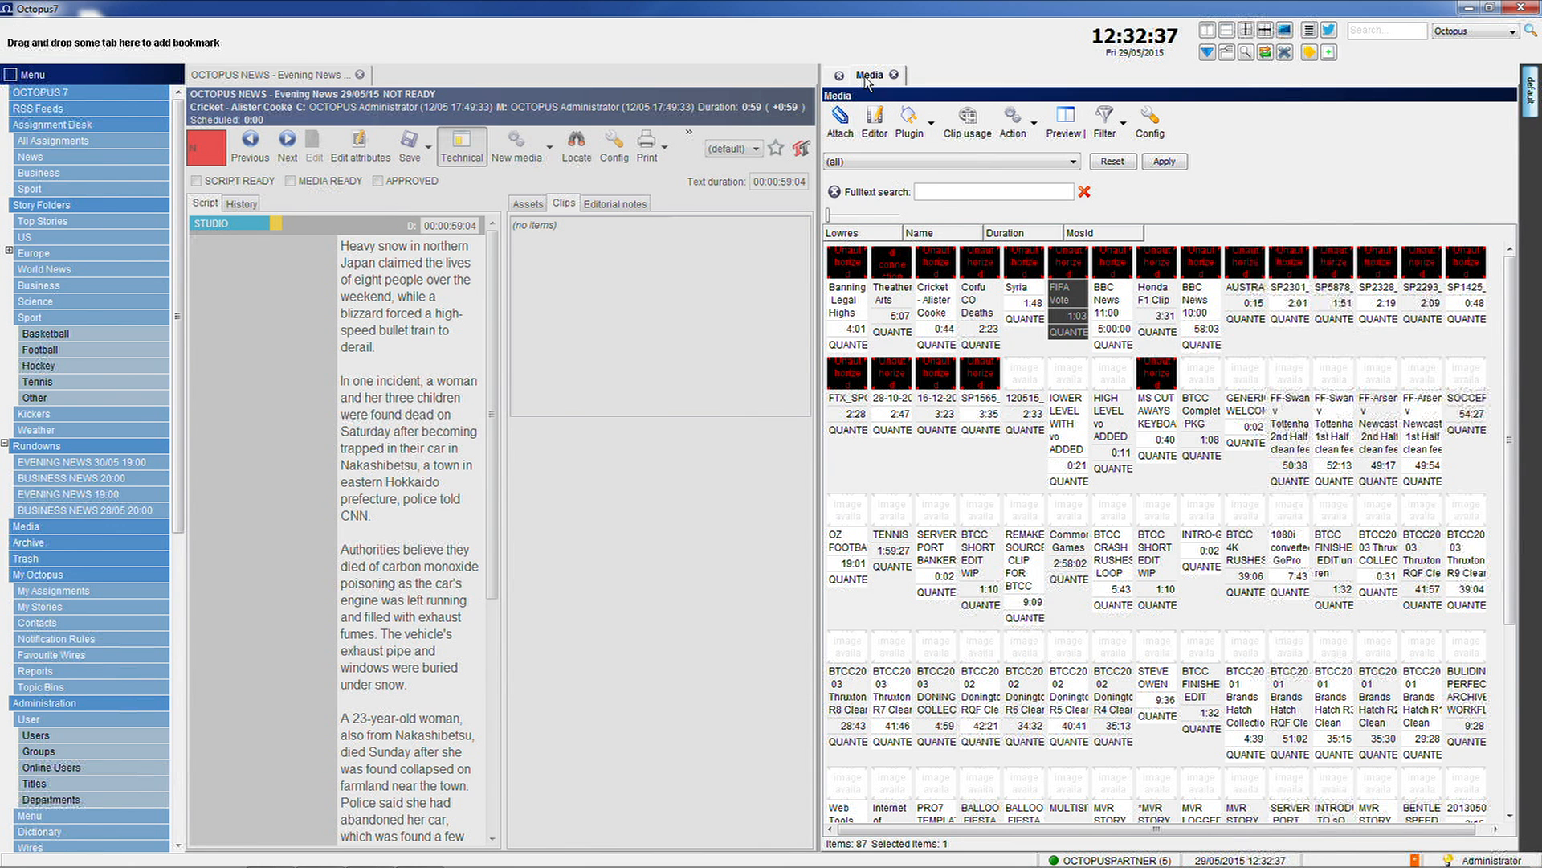
{"action": "left_click", "coordinate": [989, 191]}
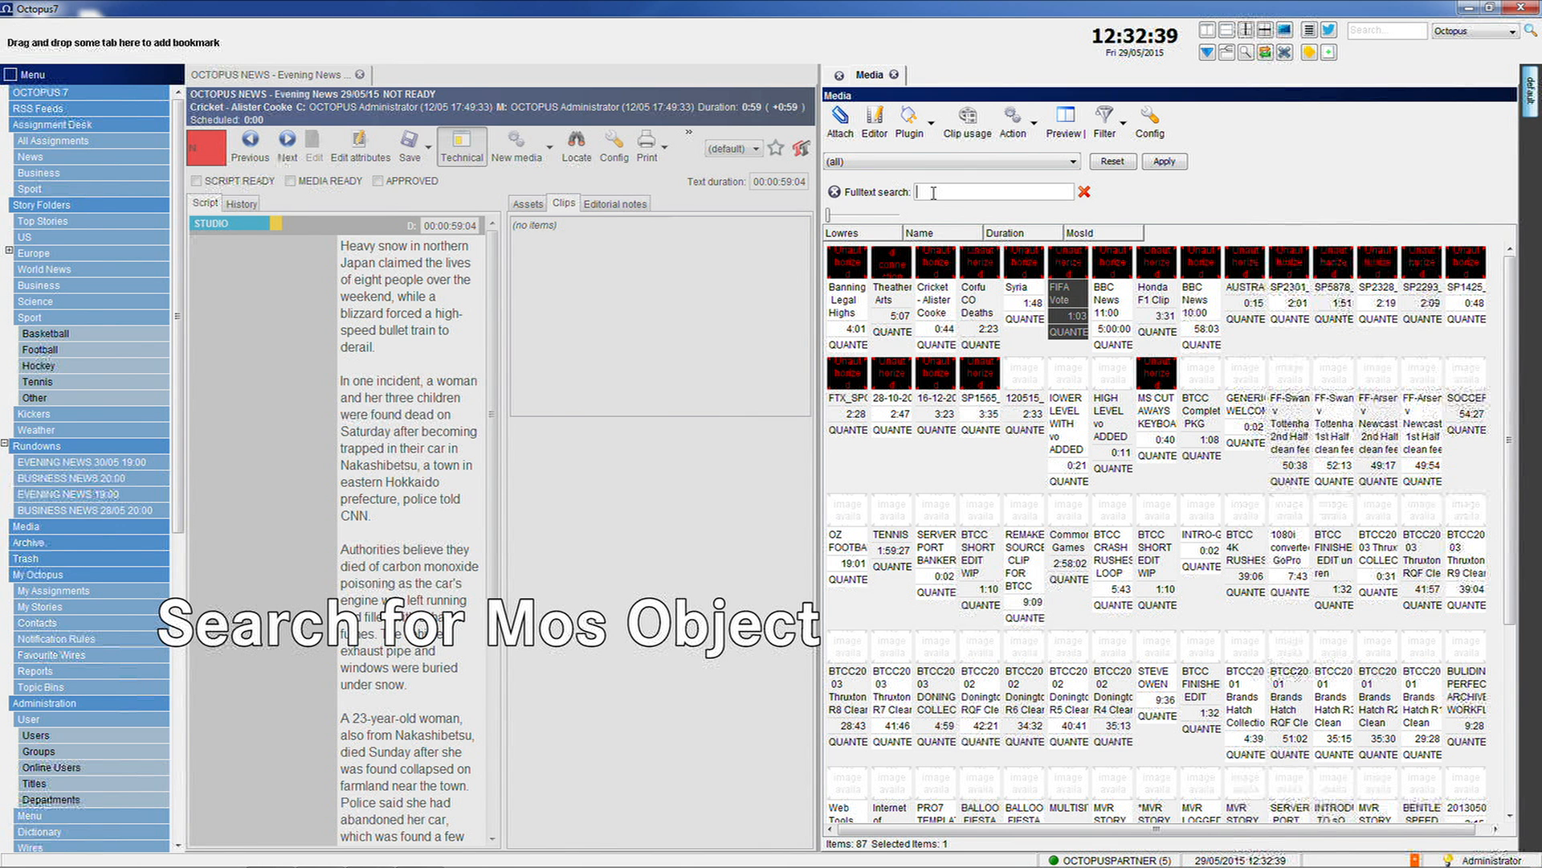
{"action": "type", "text": "cooke"}
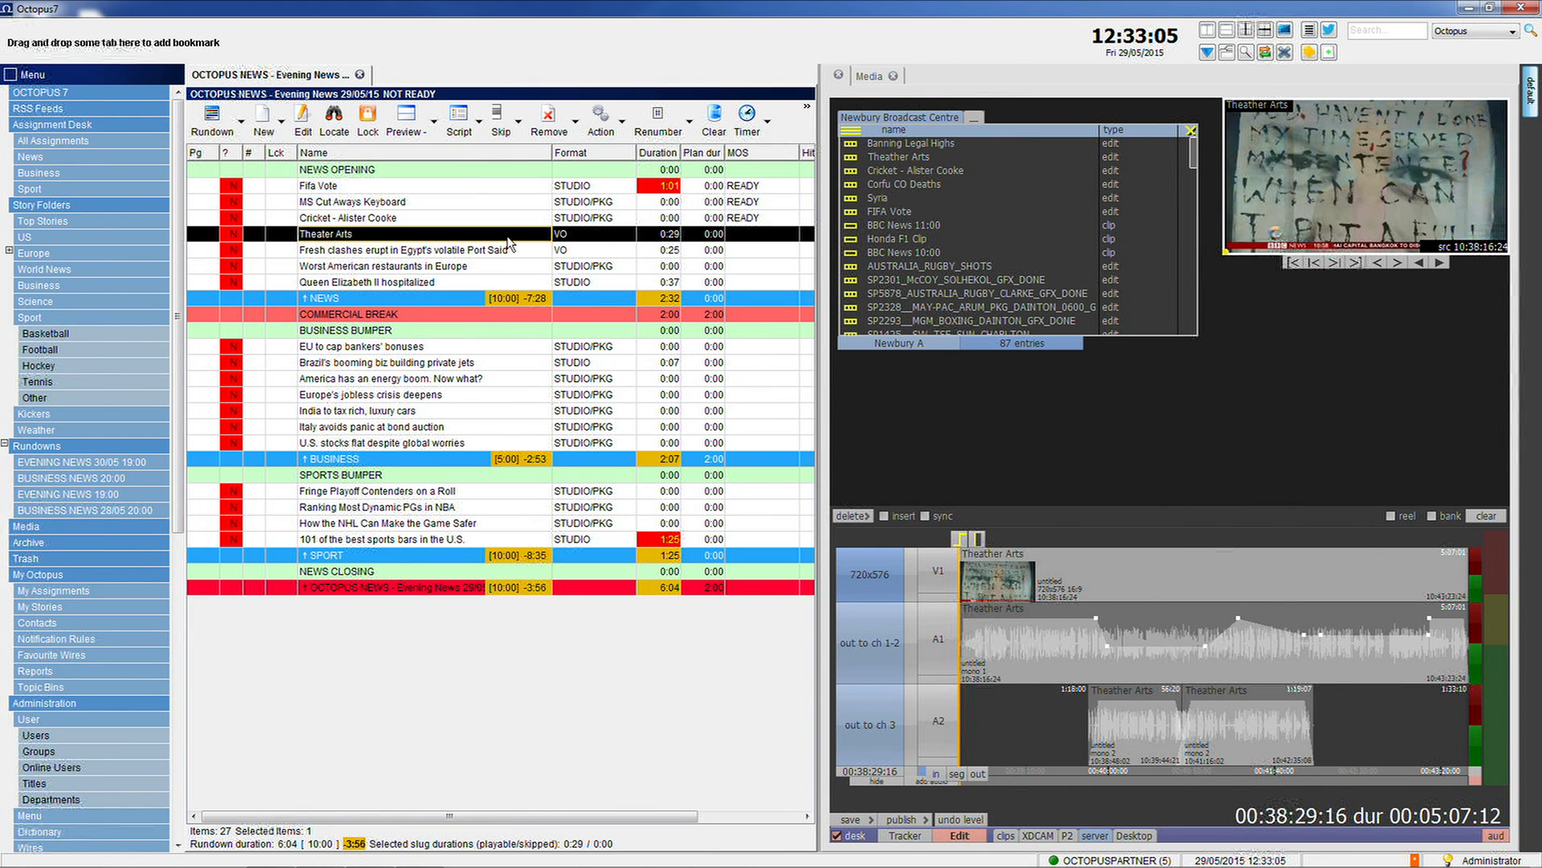
- Auto-create a QUANTEL.DEMOCENTRE.SD.MOS placeholder for the Theater Arts story
{"action": "double_click", "coordinate": [326, 233]}
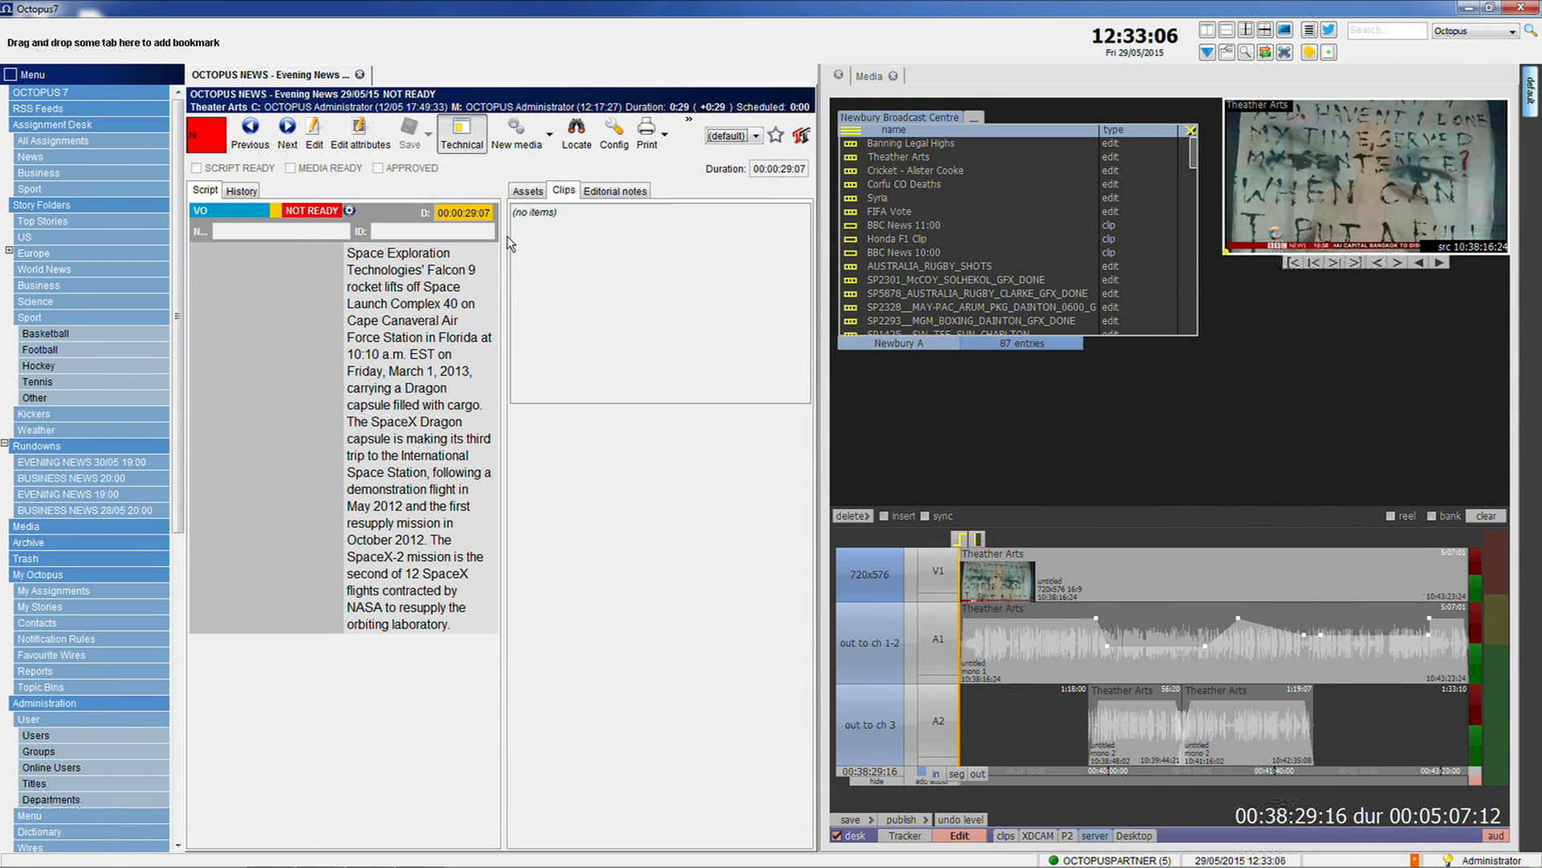
{"action": "left_click", "coordinate": [314, 131]}
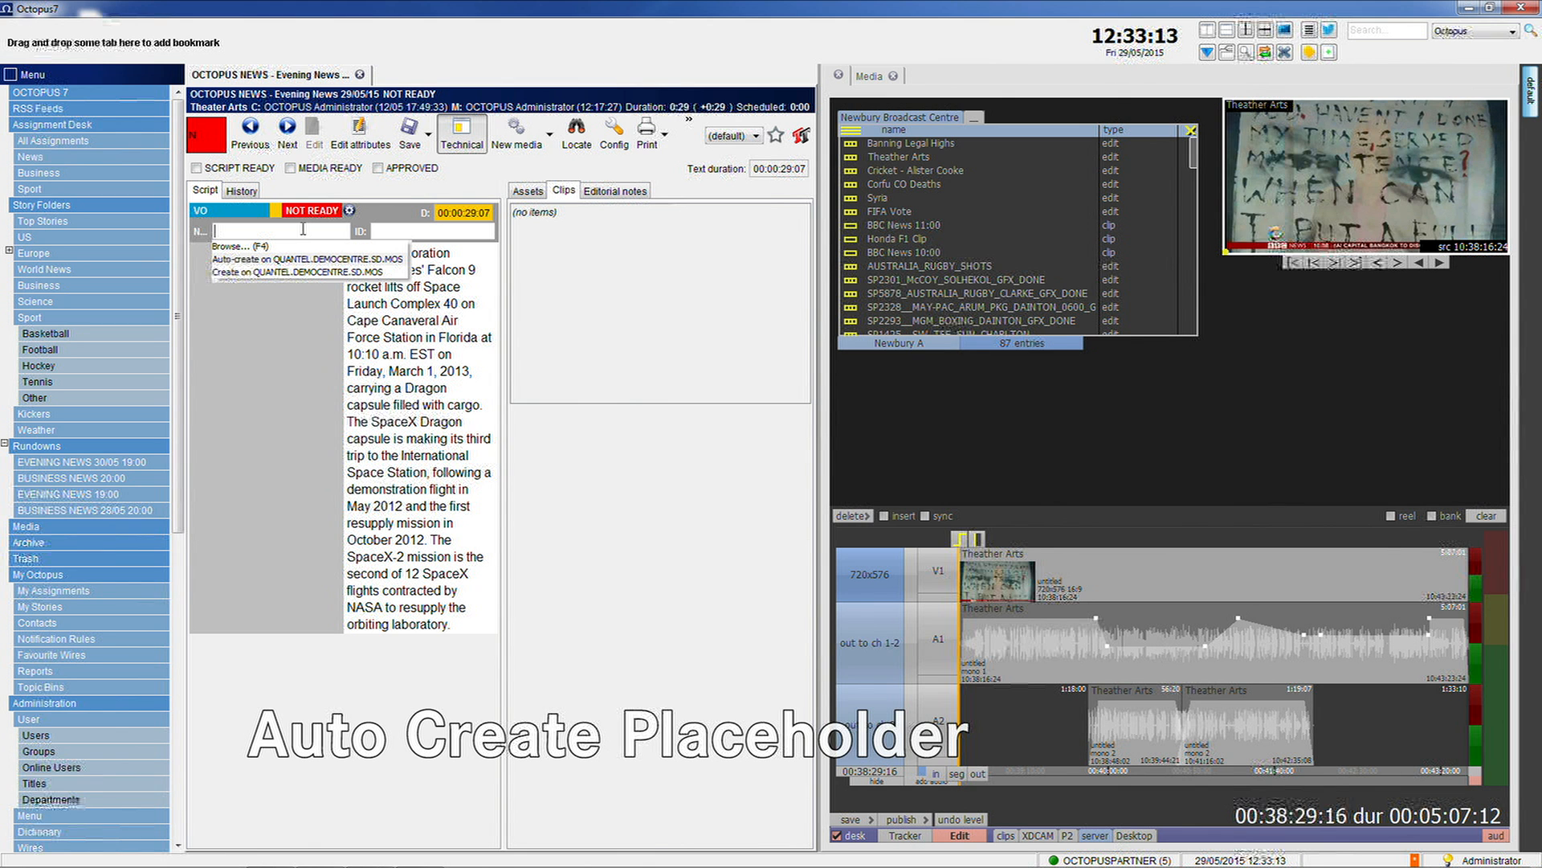
{"action": "mouse_move", "coordinate": [310, 259]}
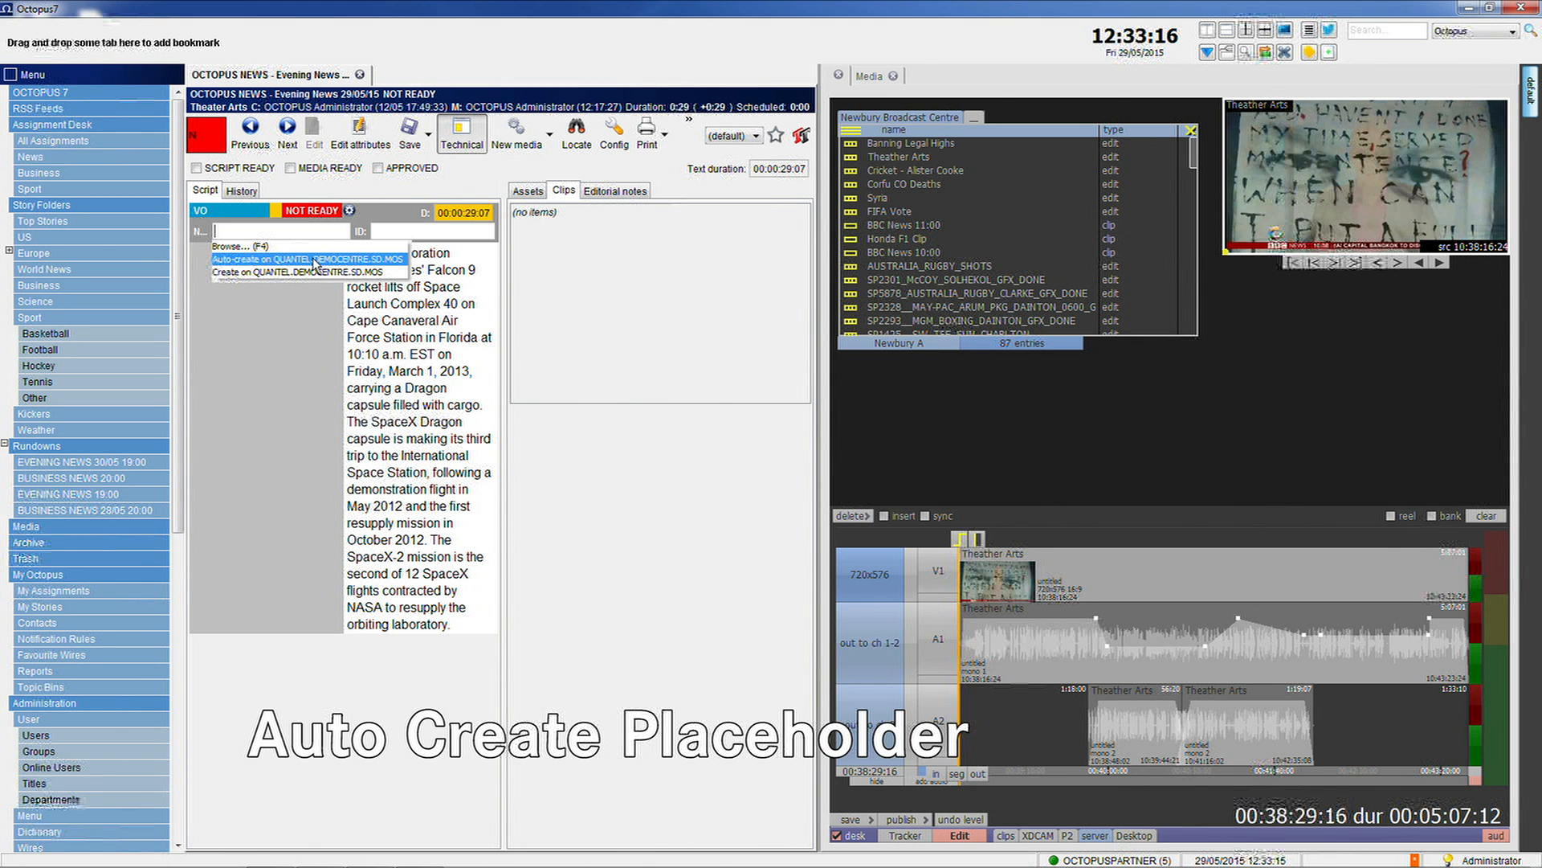
{"action": "left_click", "coordinate": [315, 259]}
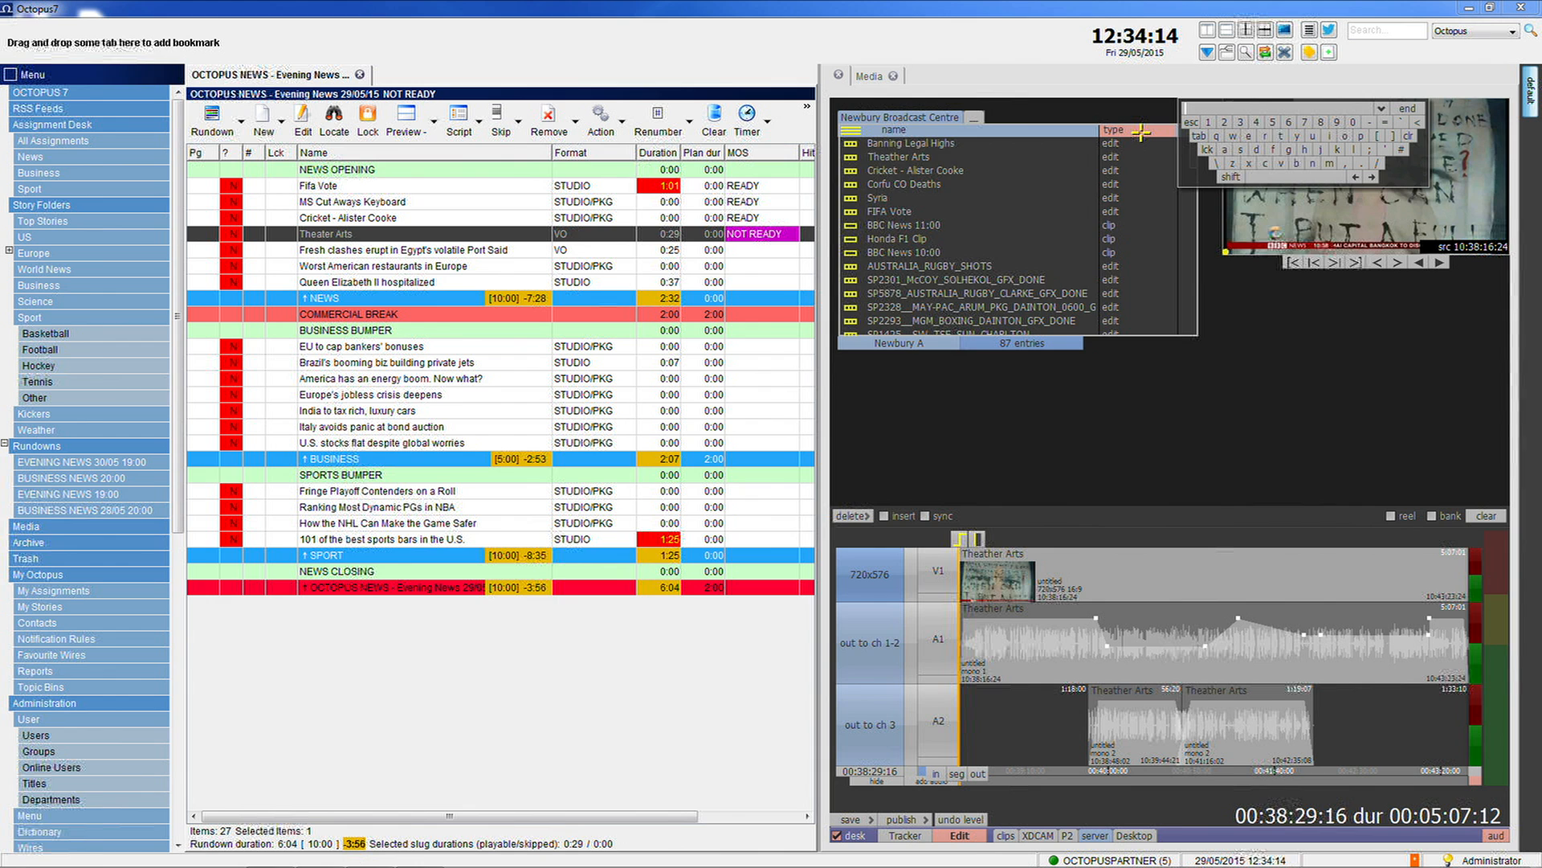
- Filter the bin by 'place' and publish the edit to 29-Theater Arts-VO-1233
{"action": "type", "text": "place"}
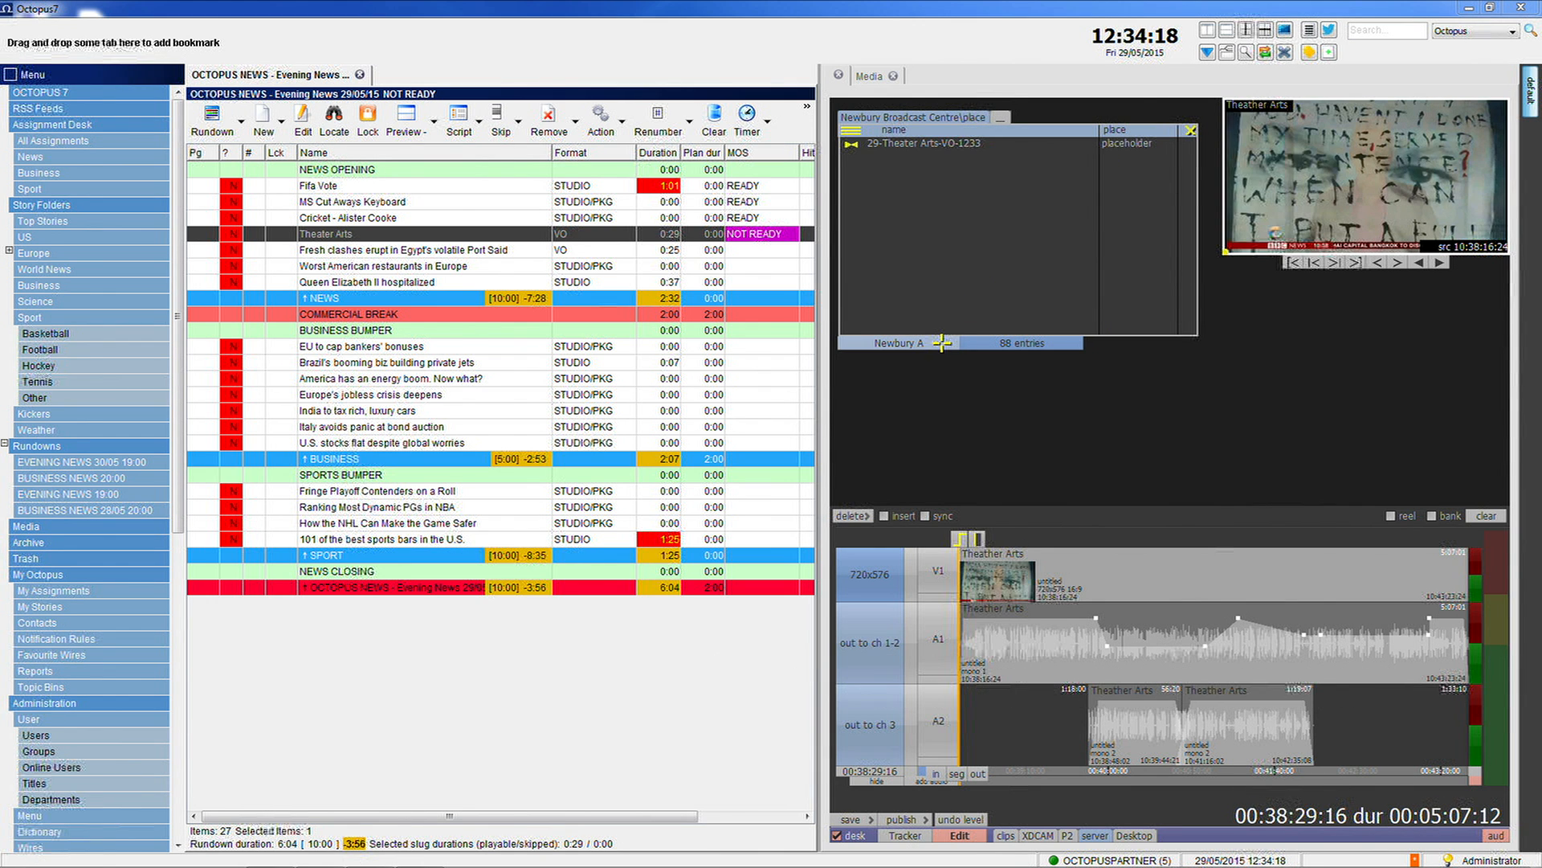
{"action": "mouse_move", "coordinate": [924, 153]}
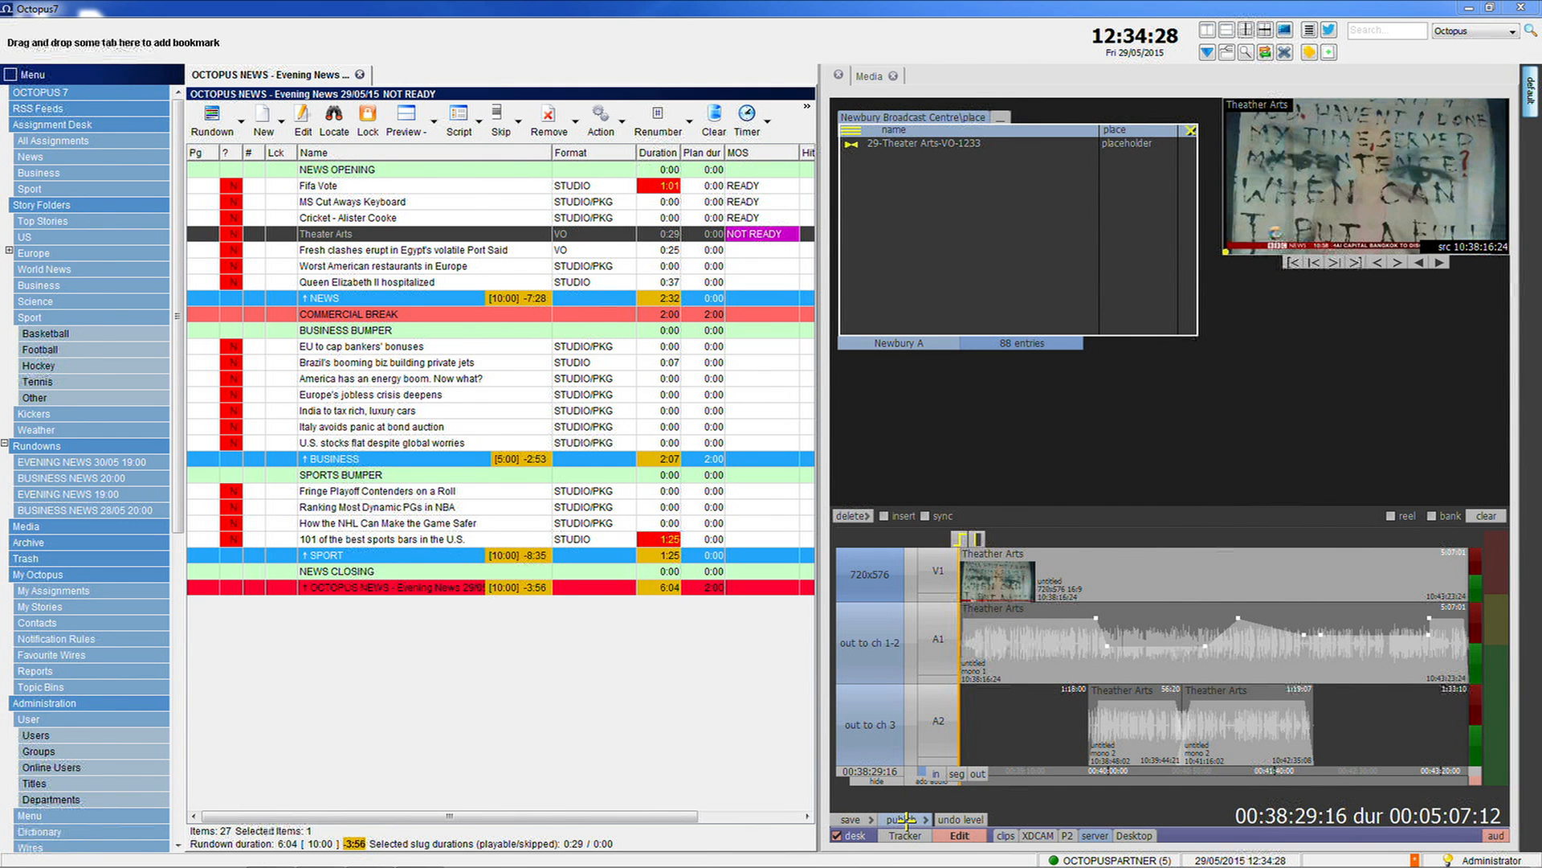
{"action": "left_click", "coordinate": [907, 818]}
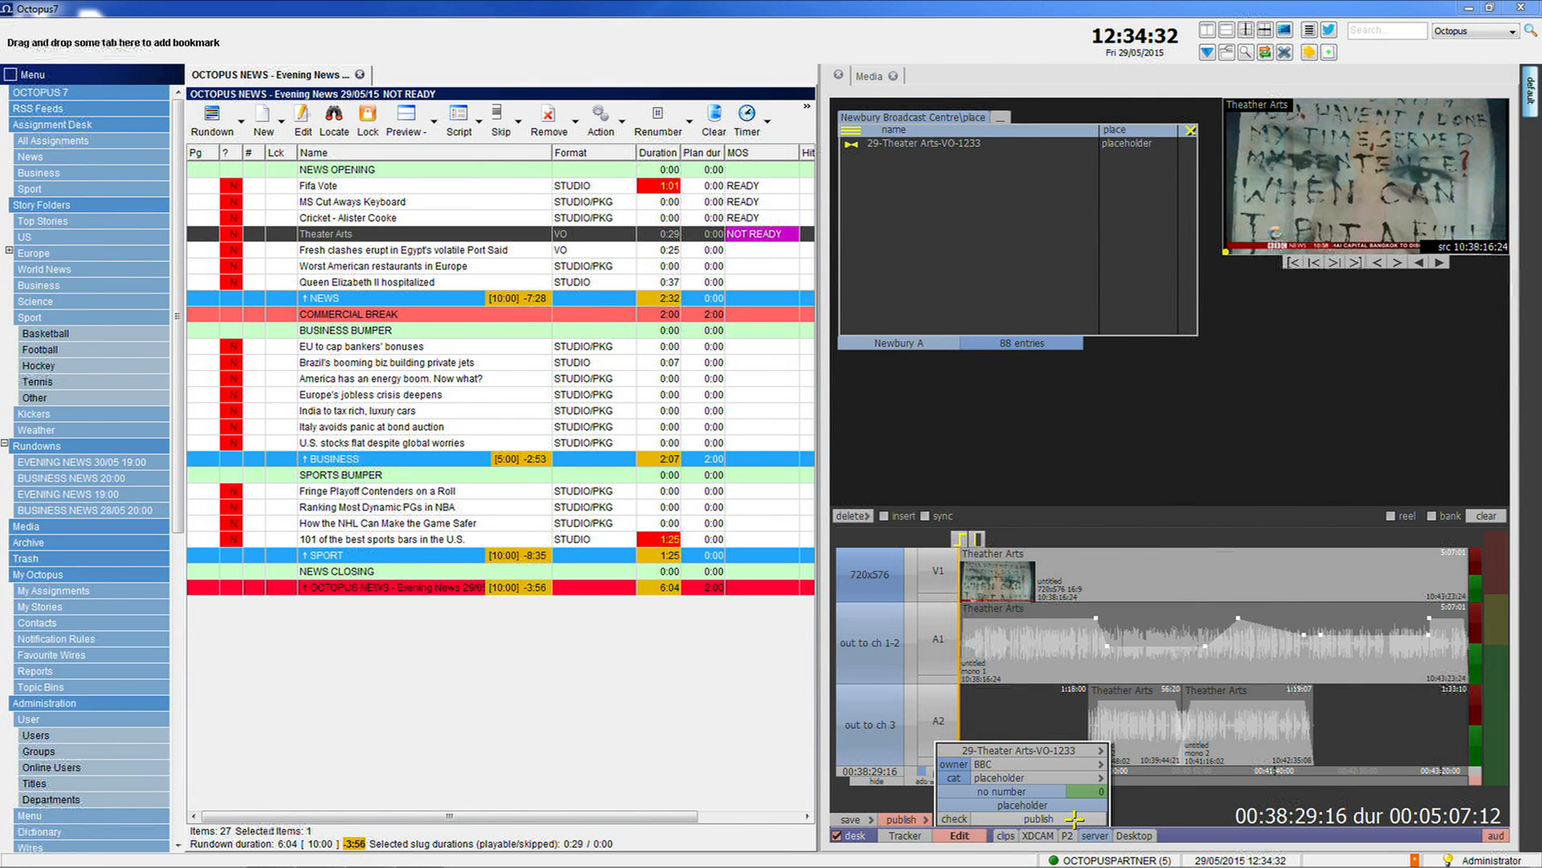
{"action": "left_click", "coordinate": [907, 803]}
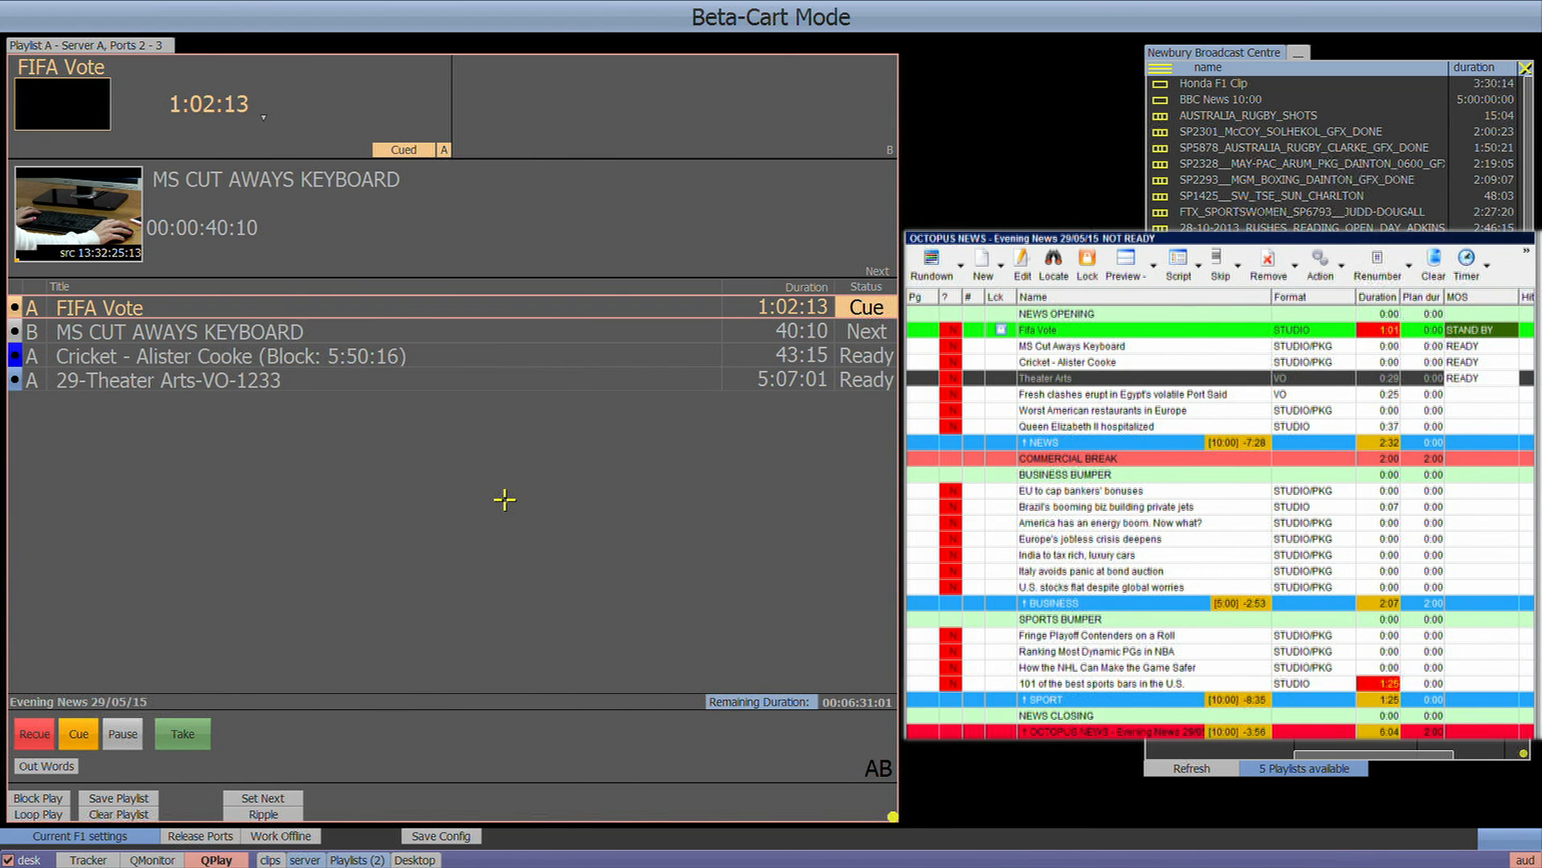
- Take the cued FIFA Vote clip to air from the Beta-Cart playlist
{"action": "left_click", "coordinate": [180, 733]}
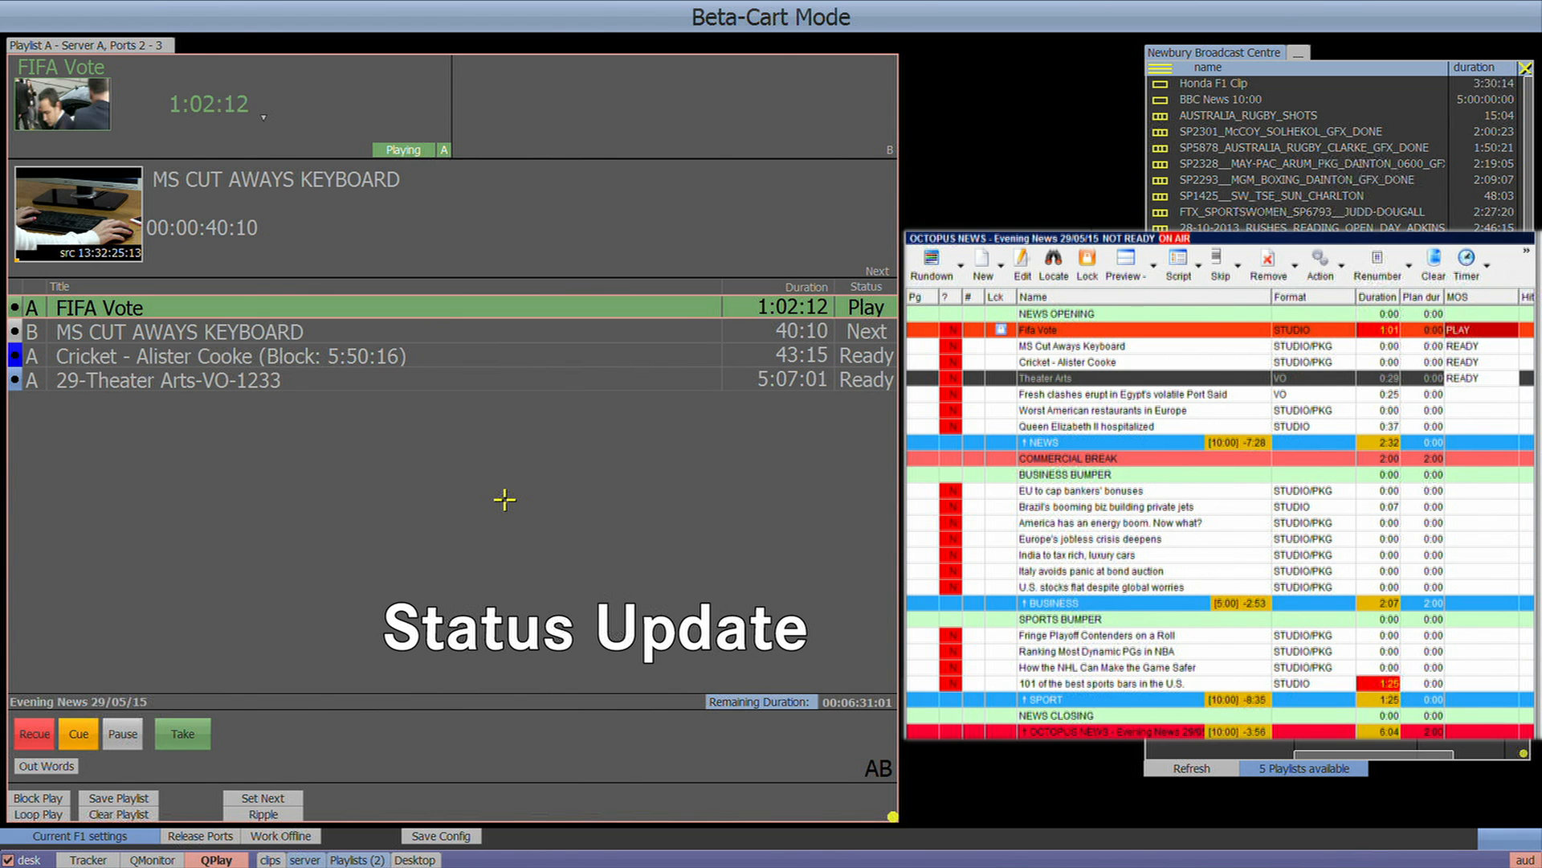